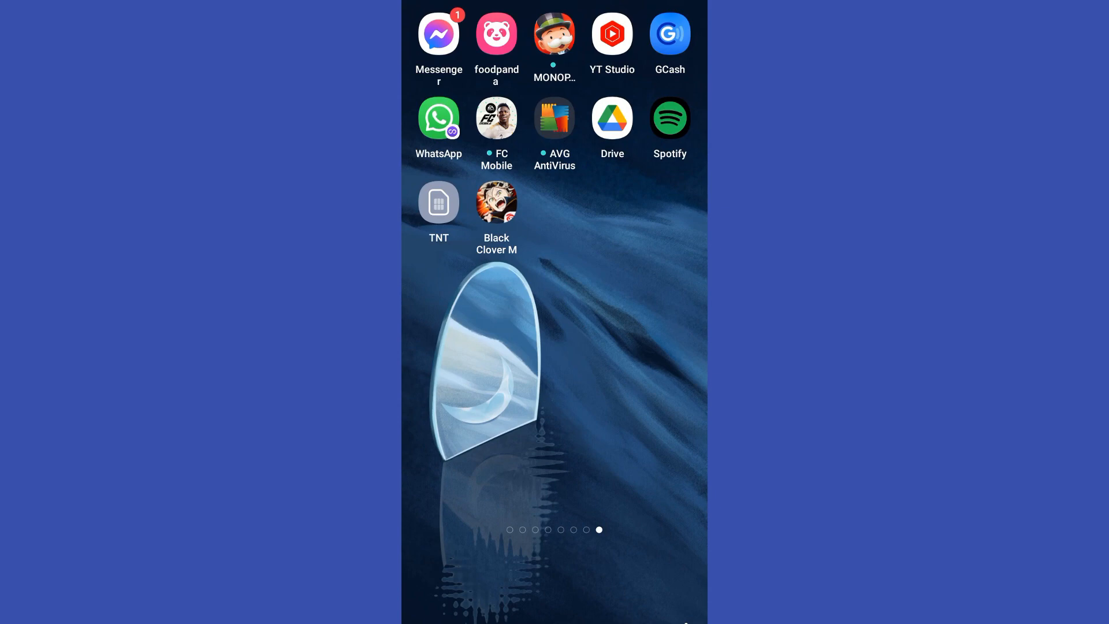
Launch Messenger from the home screen to reach the chats list
left_click(438, 32)
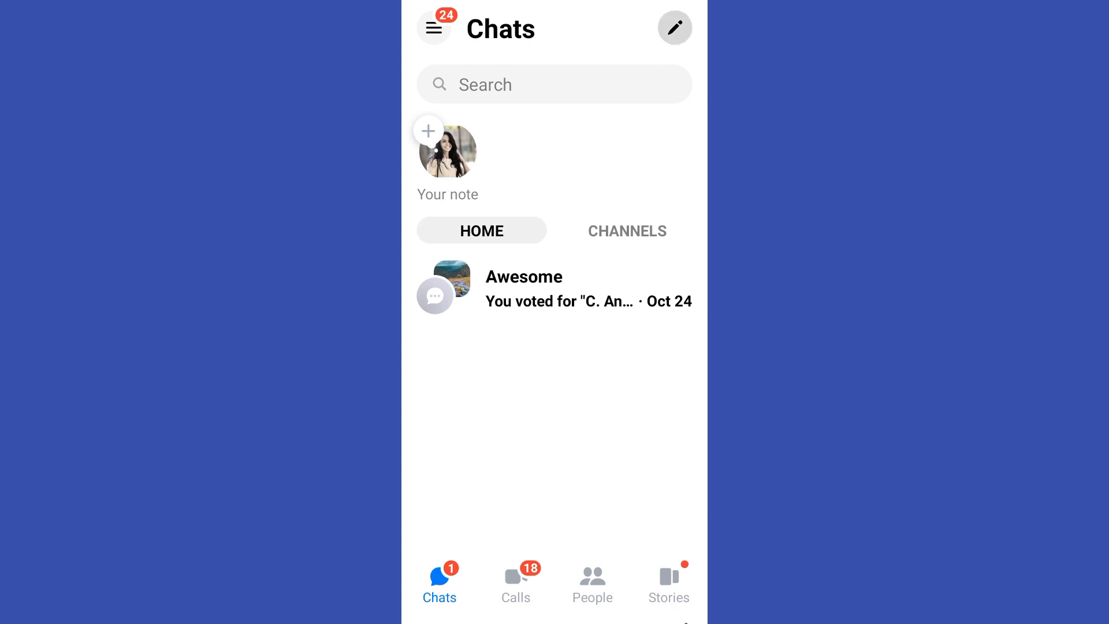
Start a new Group chat from the compose button, with the first suggested contact added
left_click(673, 28)
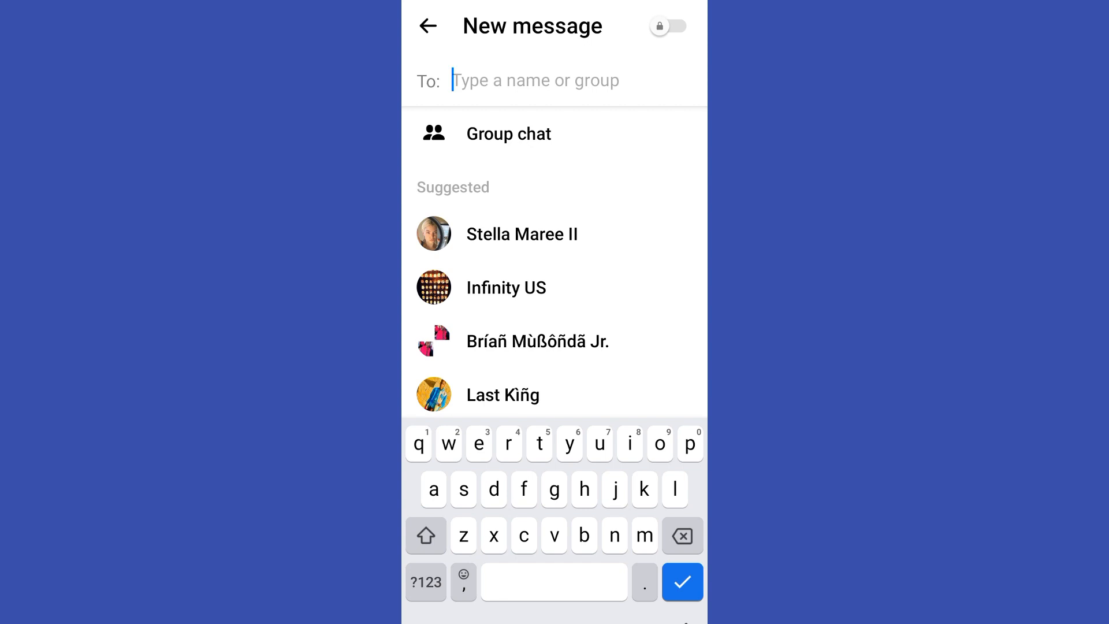
left_click(508, 134)
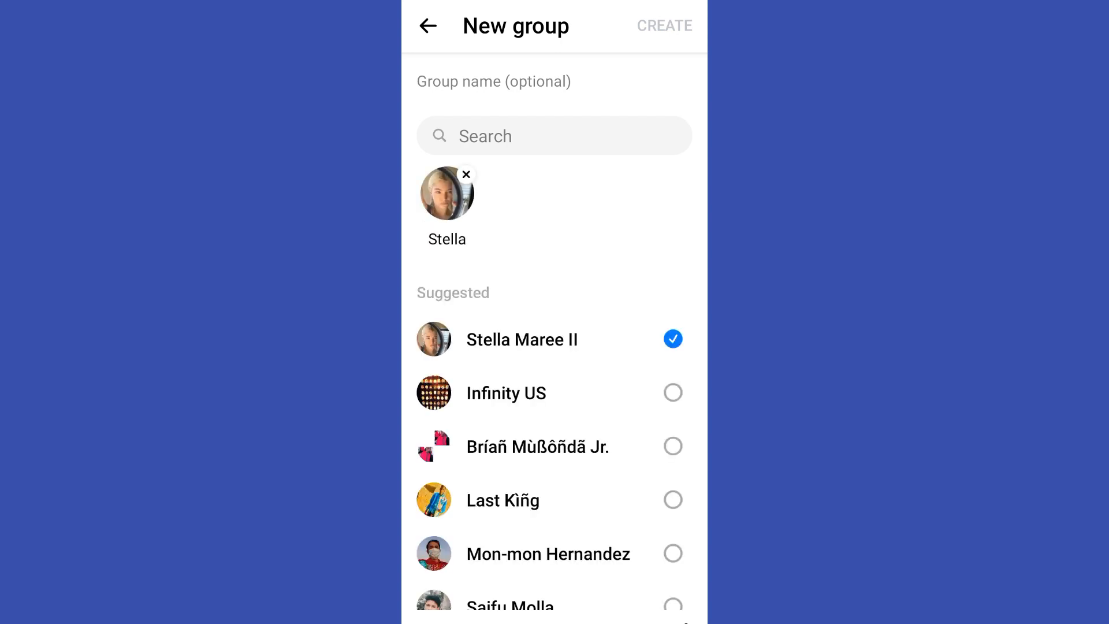
Swap the first pick and search 'ashan', which finds no matching contact
left_click(672, 393)
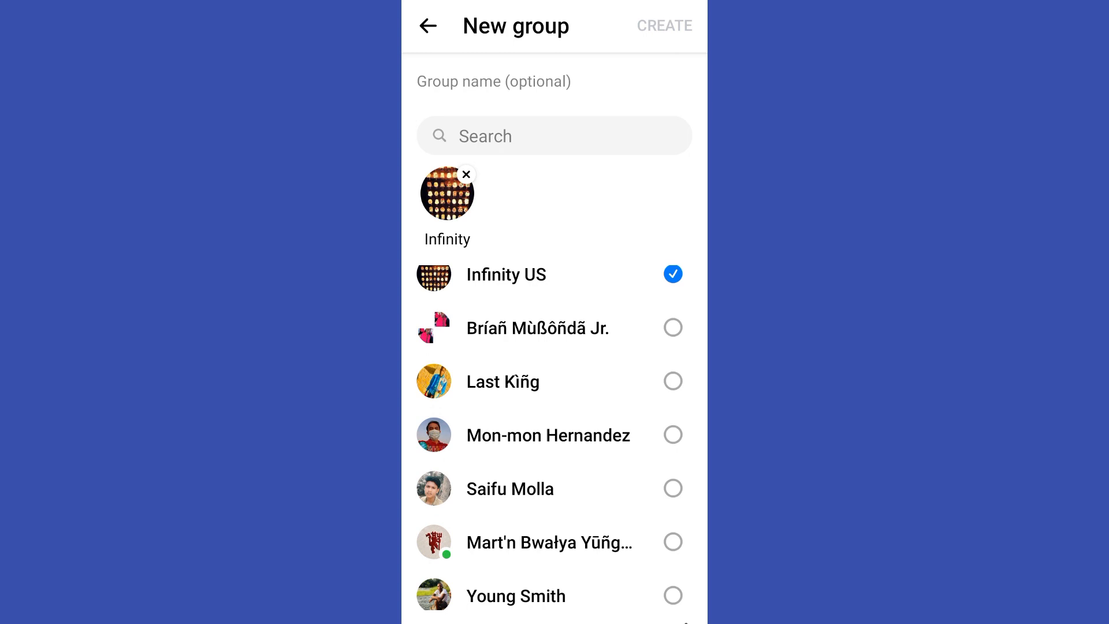
scroll("down", 3)
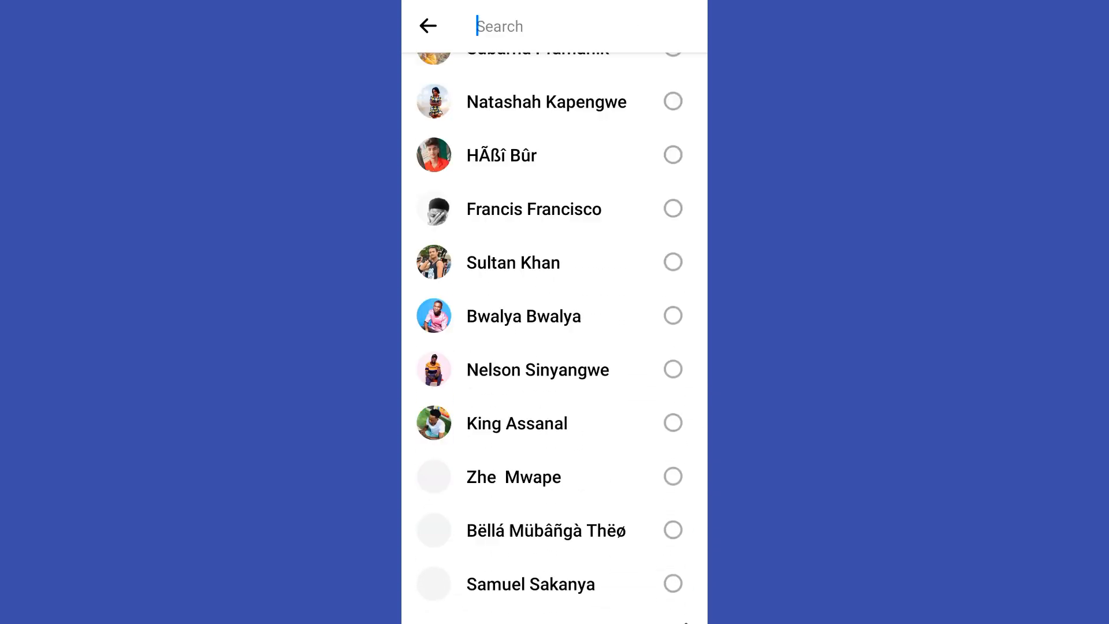
type("ashan")
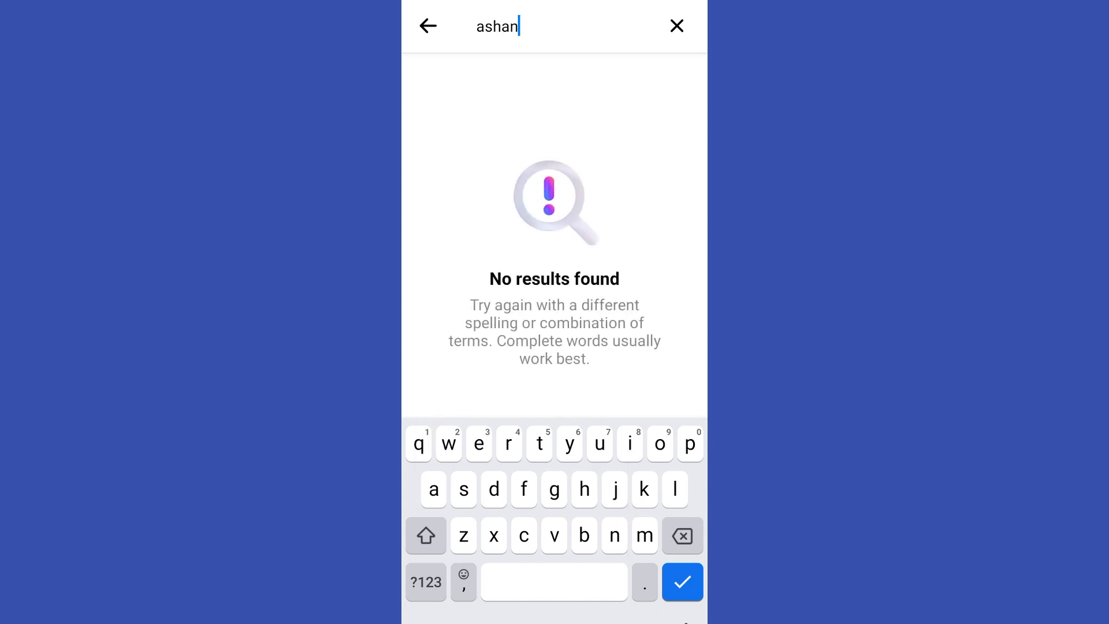
left_click(676, 25)
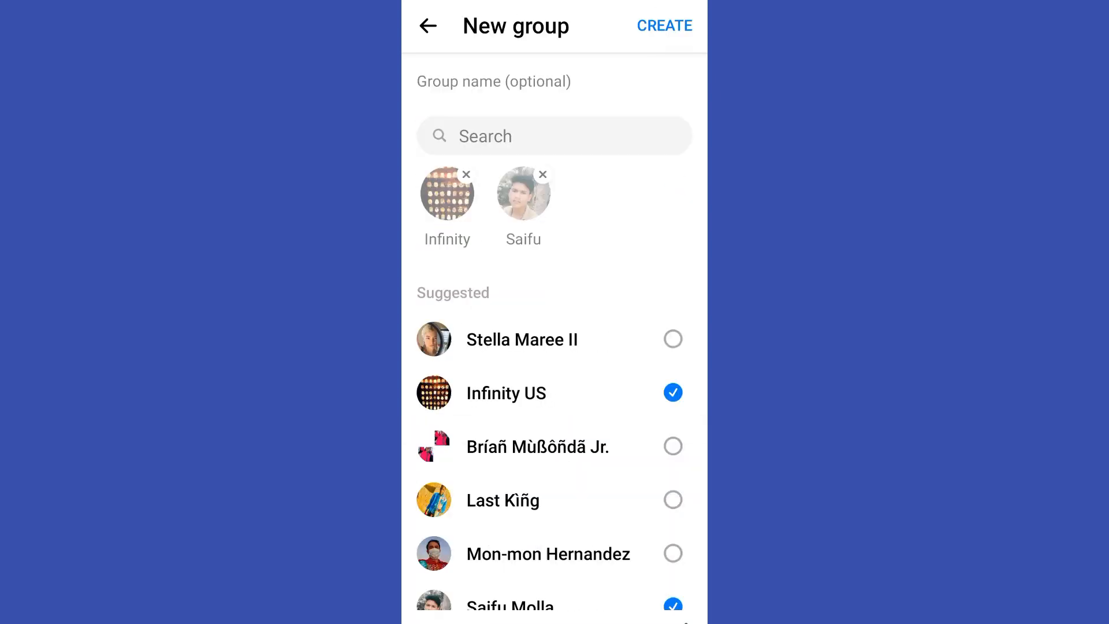
left_click(672, 393)
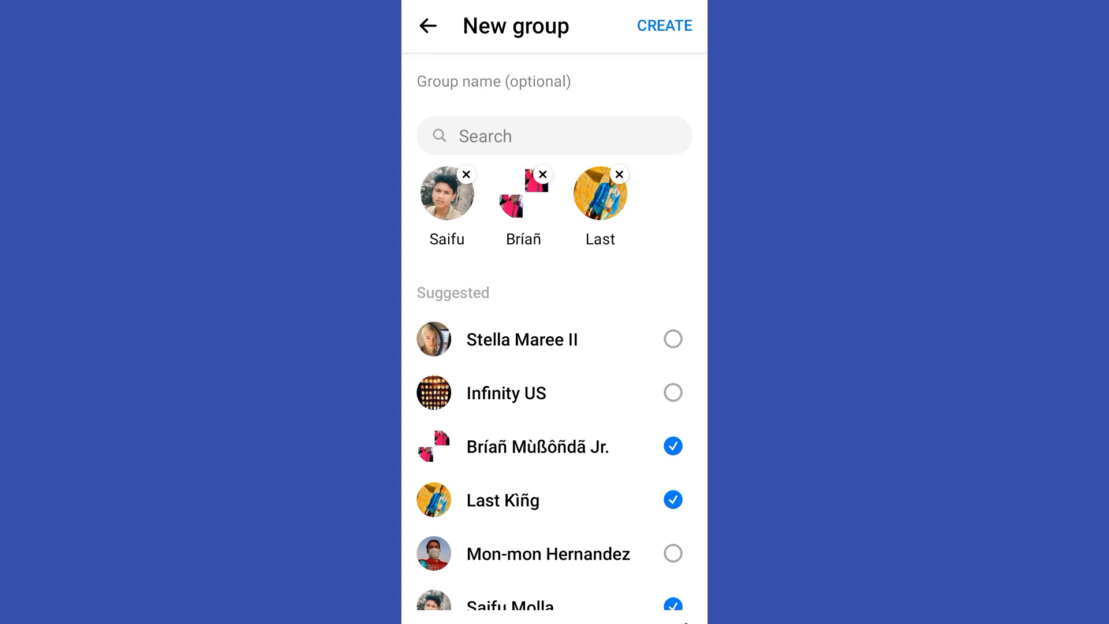
left_click(553, 135)
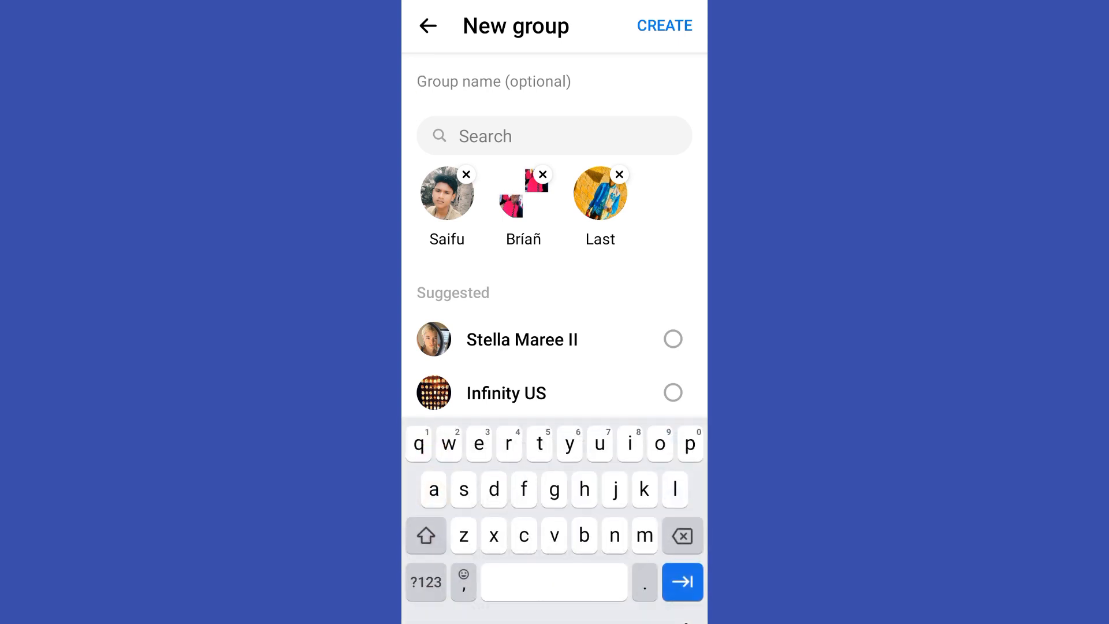
Name the group 'New YT' and create it with the three chosen members
type("New")
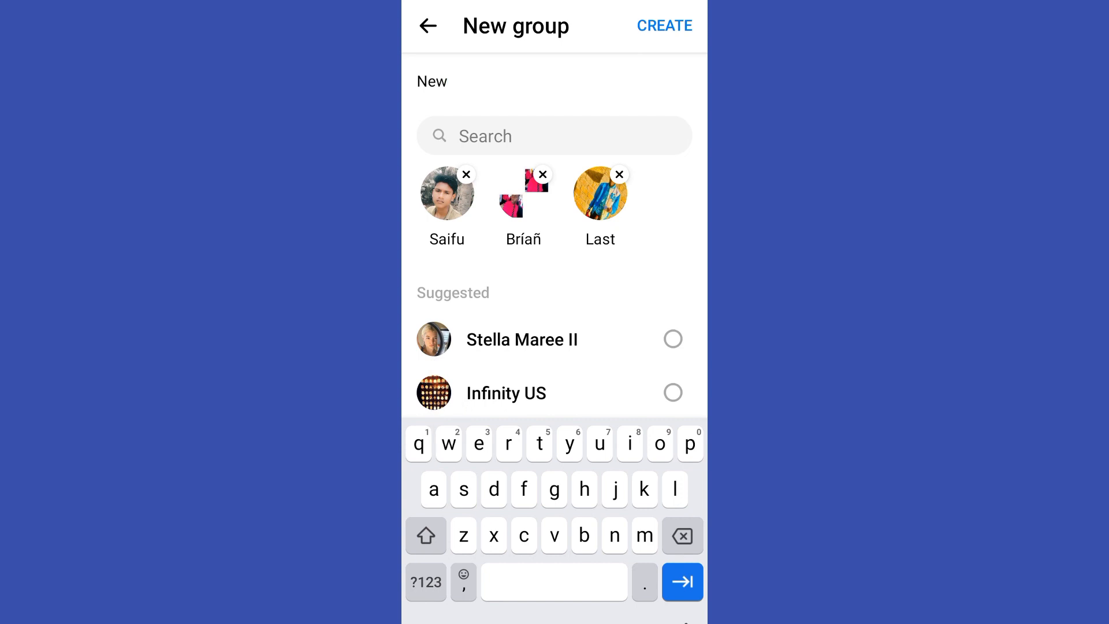
type("YT")
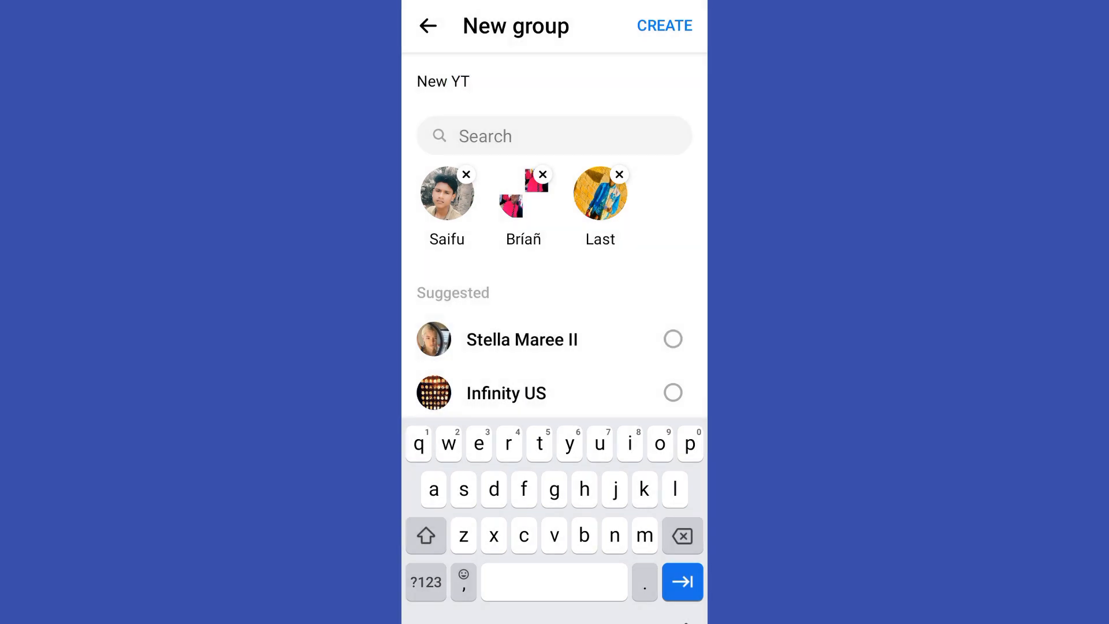
left_click(663, 25)
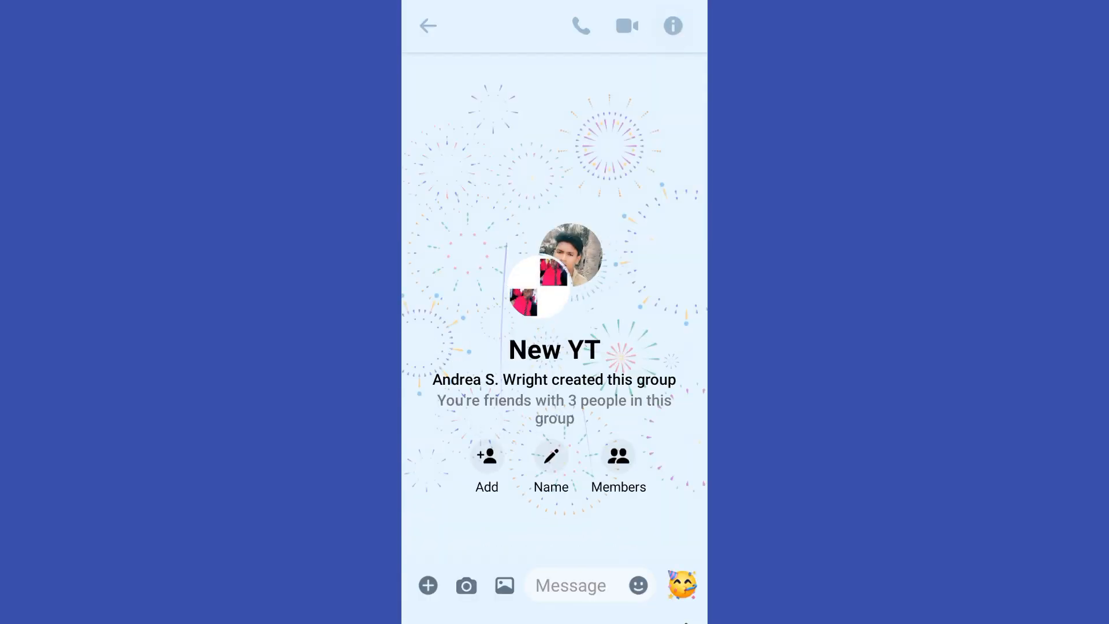
left_click(671, 26)
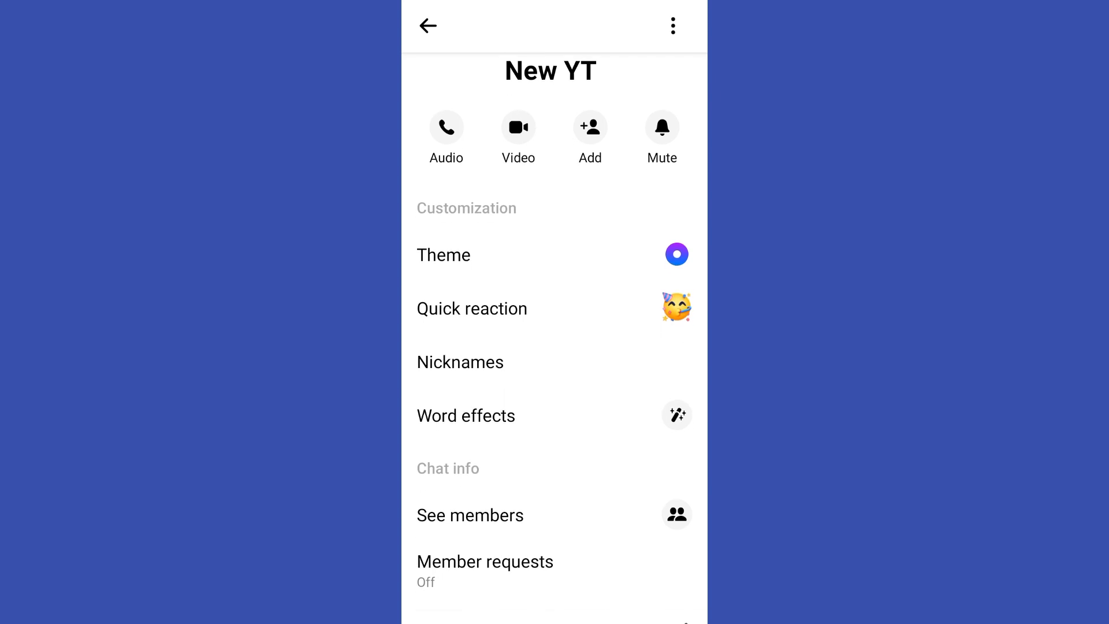
scroll("up", 3)
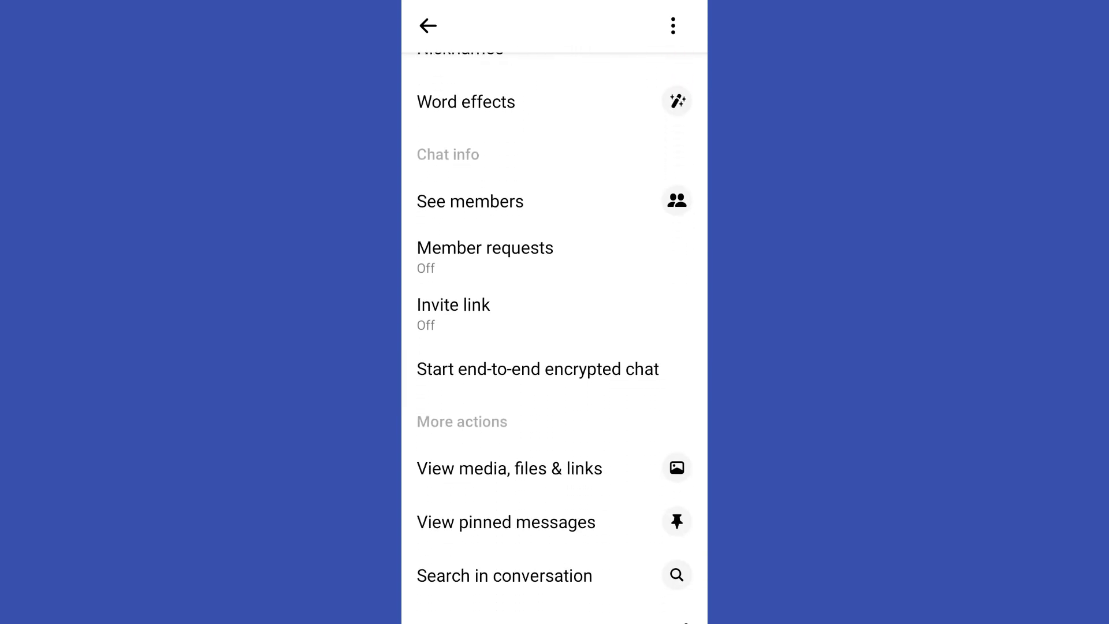
scroll("down", 3)
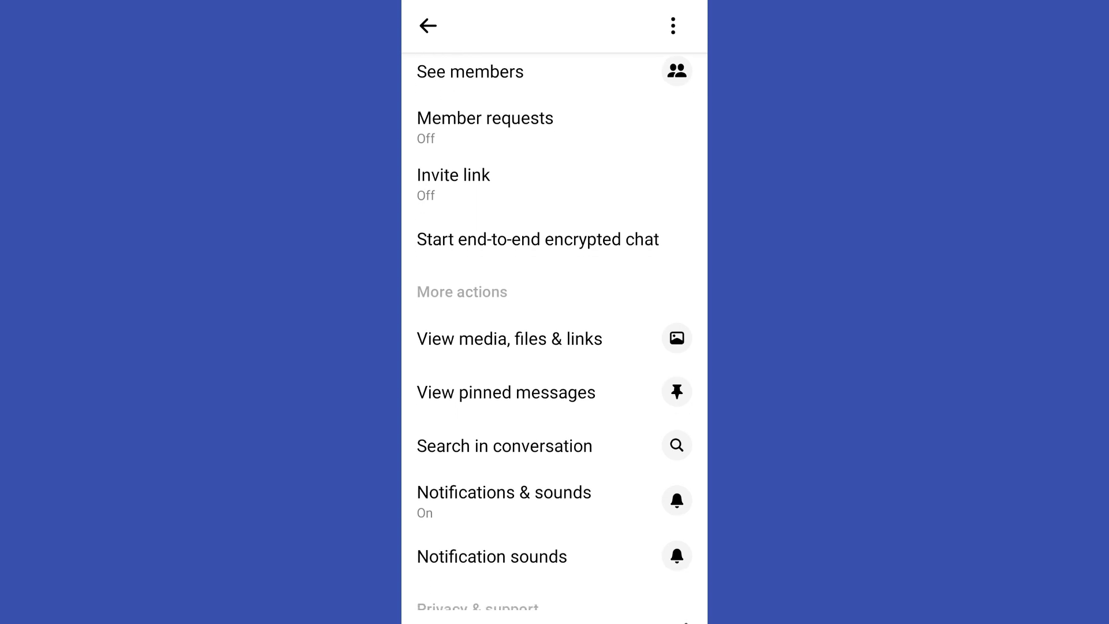
scroll("down", 3)
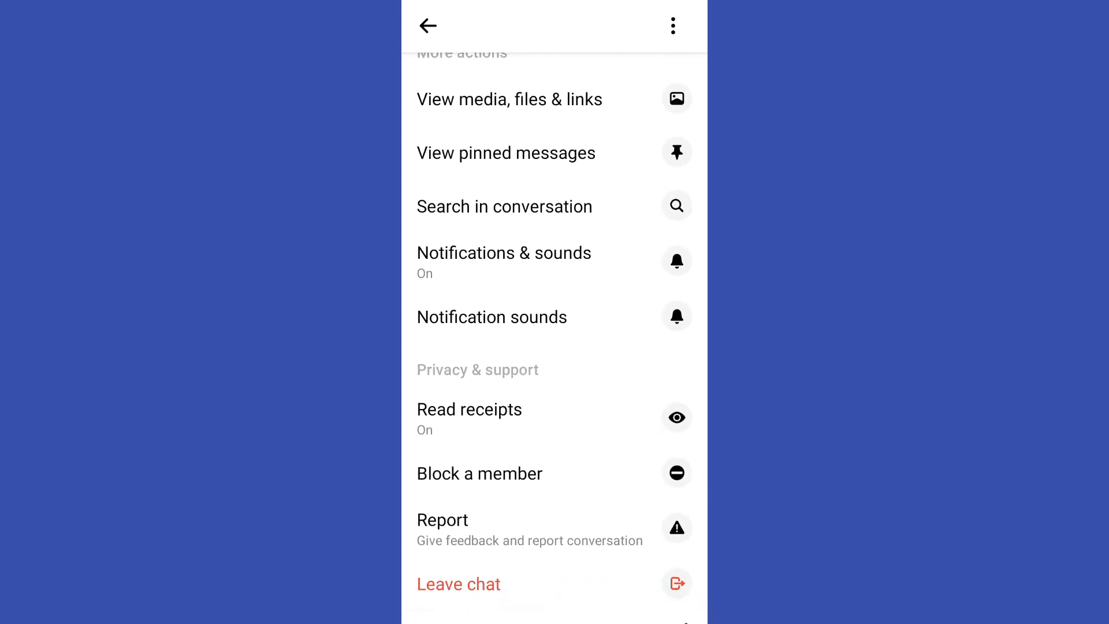
left_click(427, 26)
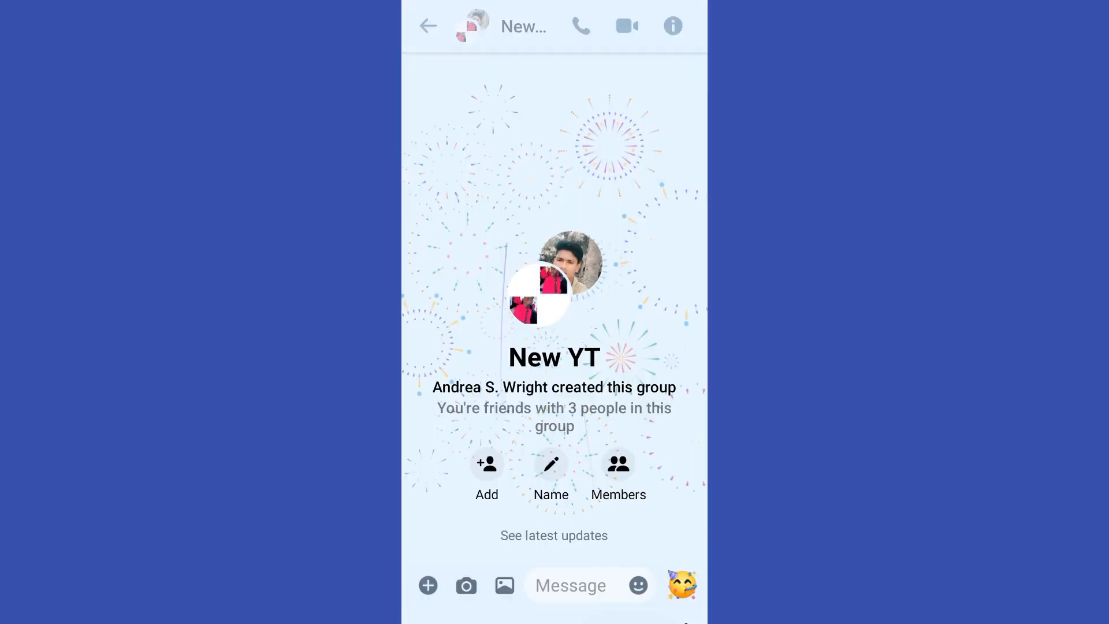
Return to the chats list, where New YT now sits above Awesome
left_click(427, 27)
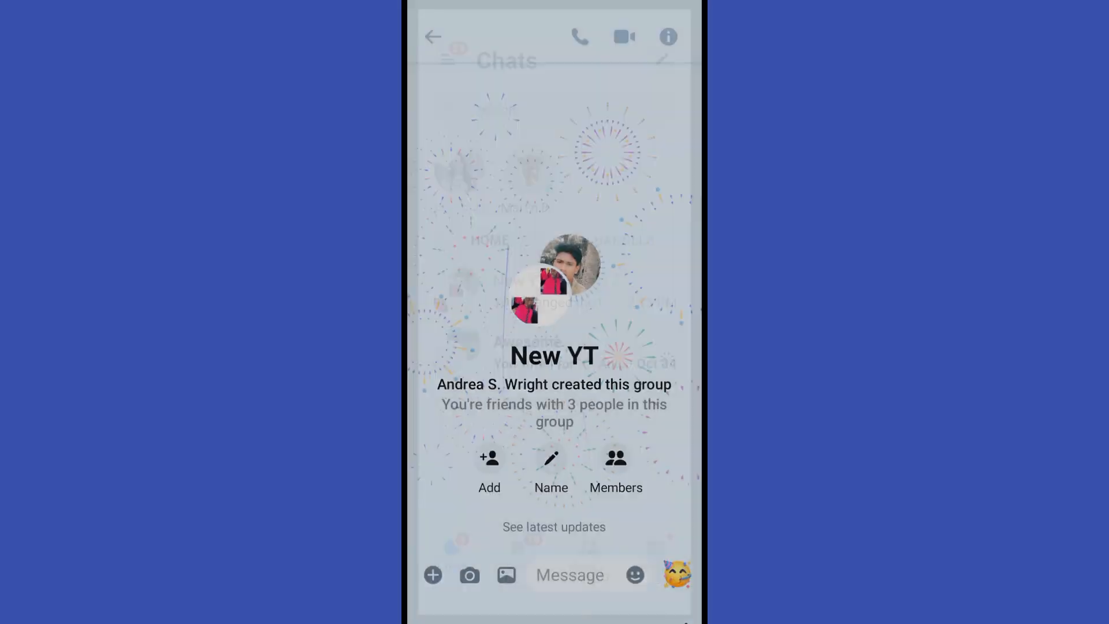
left_click(433, 37)
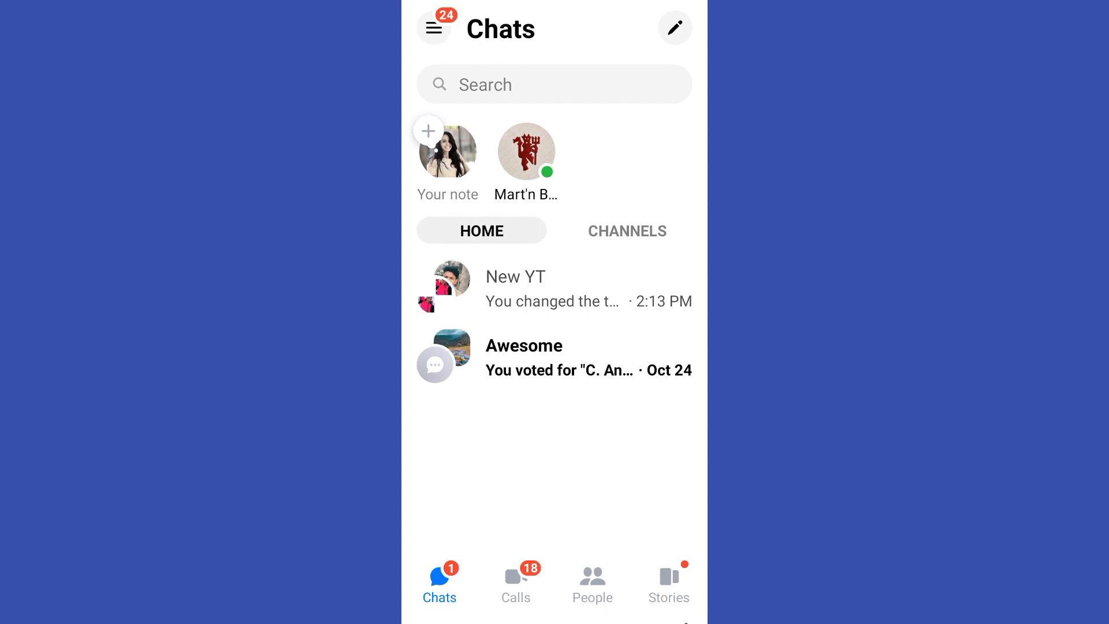